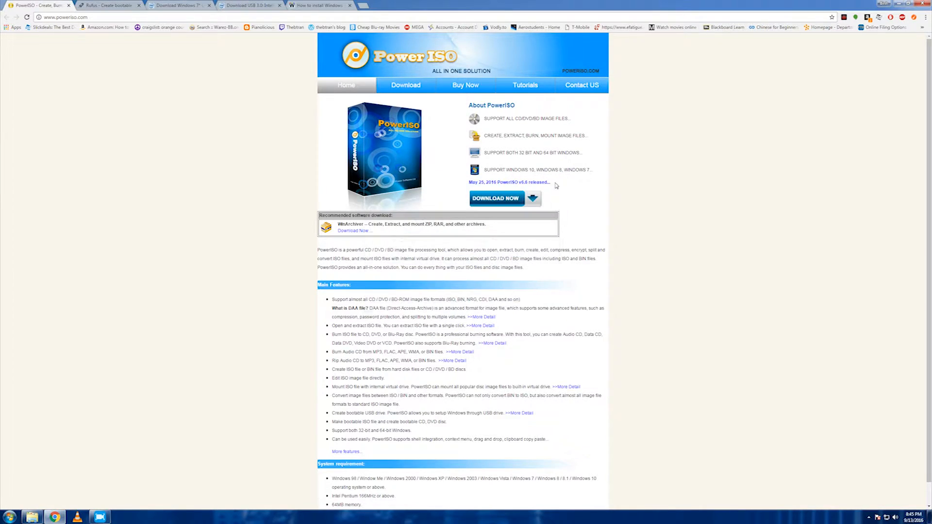
mouse_move(240, 172)
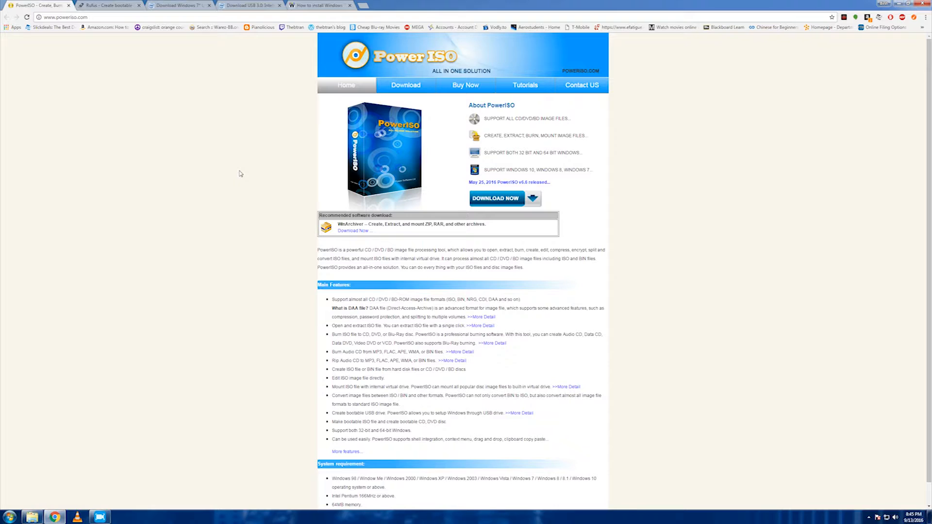
mouse_move(316, 137)
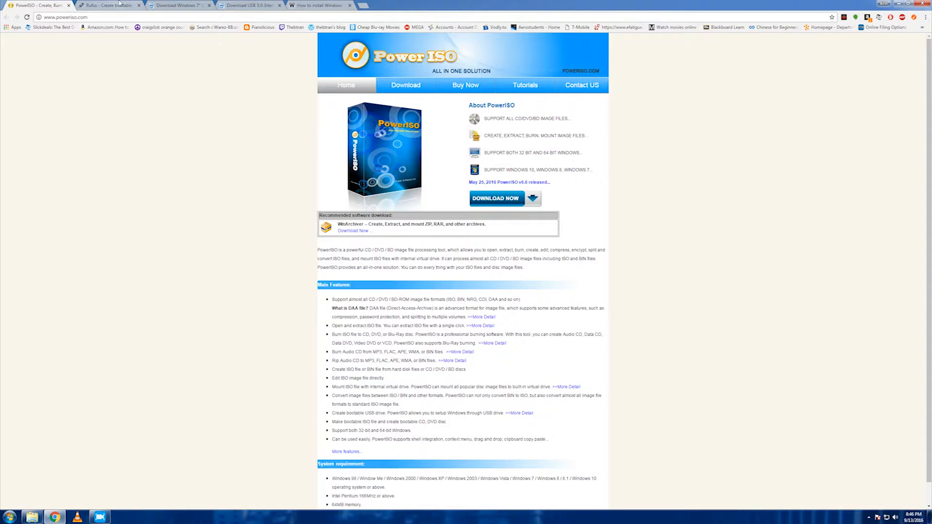
Cycle through the browser tabs, keep the current colour scheme, and view Intel's Windows 7 USB 3.0 driver page
click(110, 5)
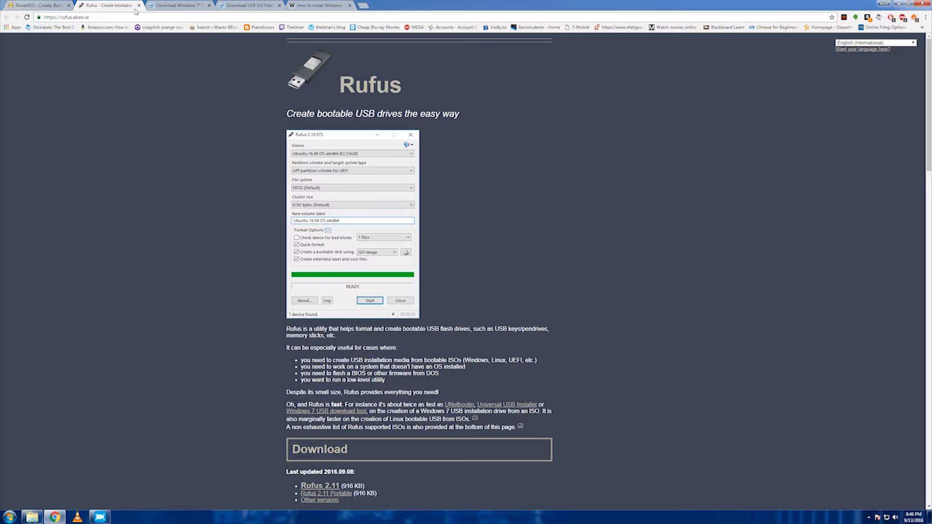
mouse_move(445, 248)
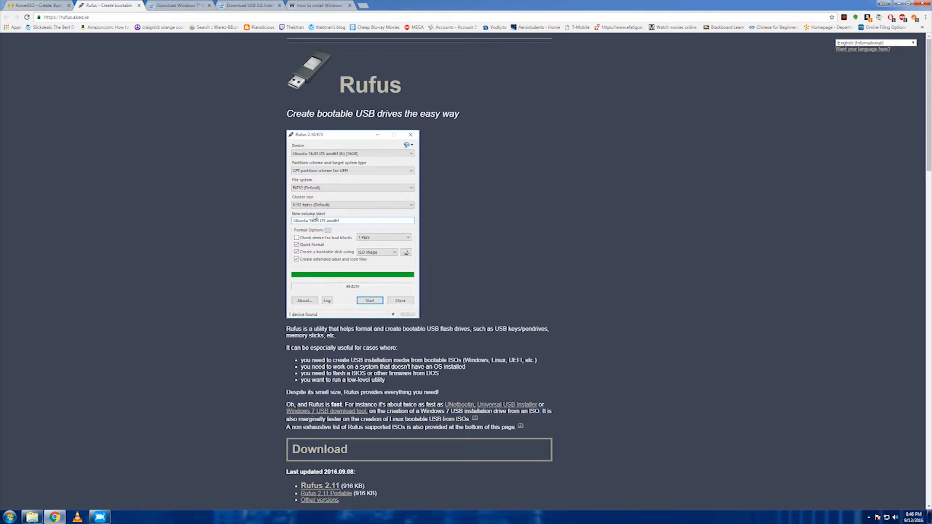
mouse_move(409, 258)
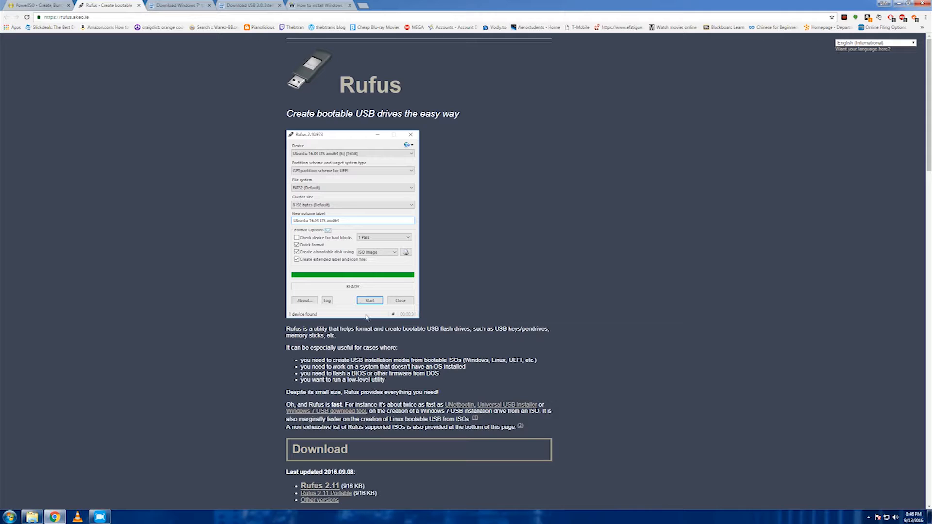
mouse_move(494, 300)
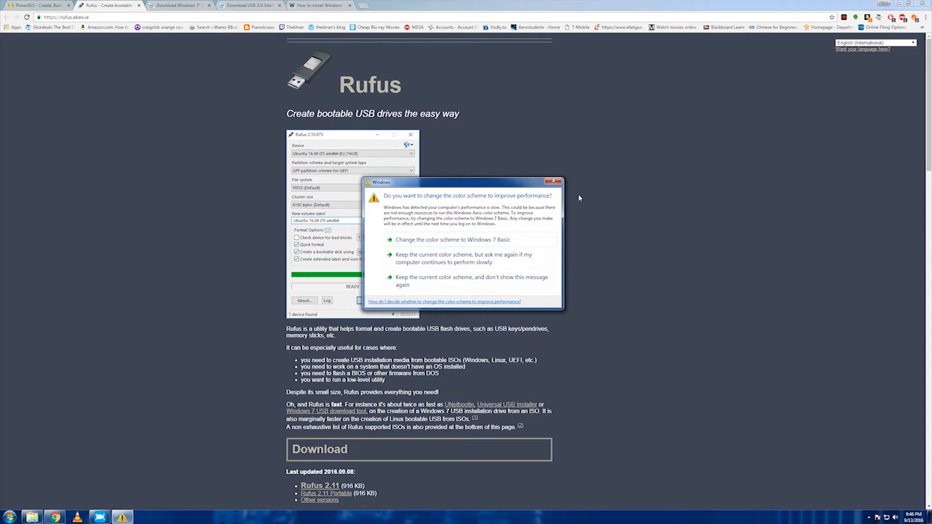
click(555, 182)
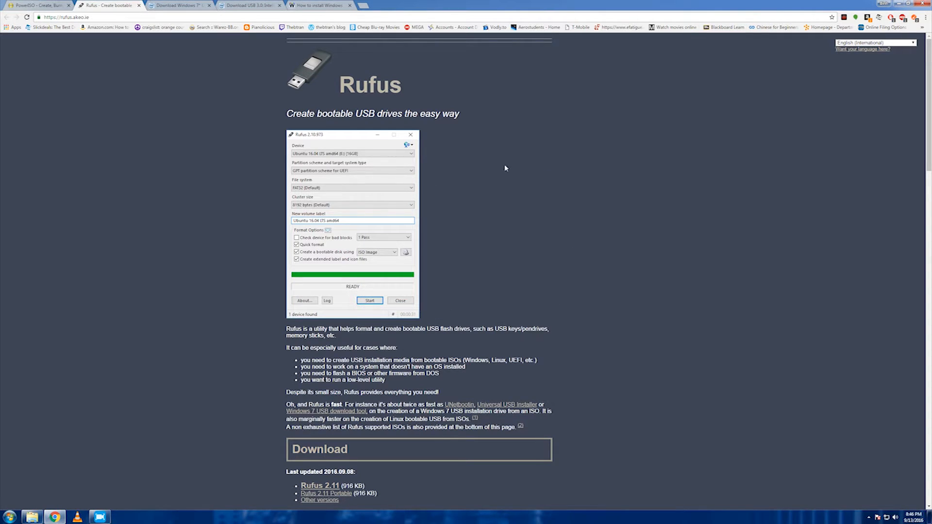
click(179, 4)
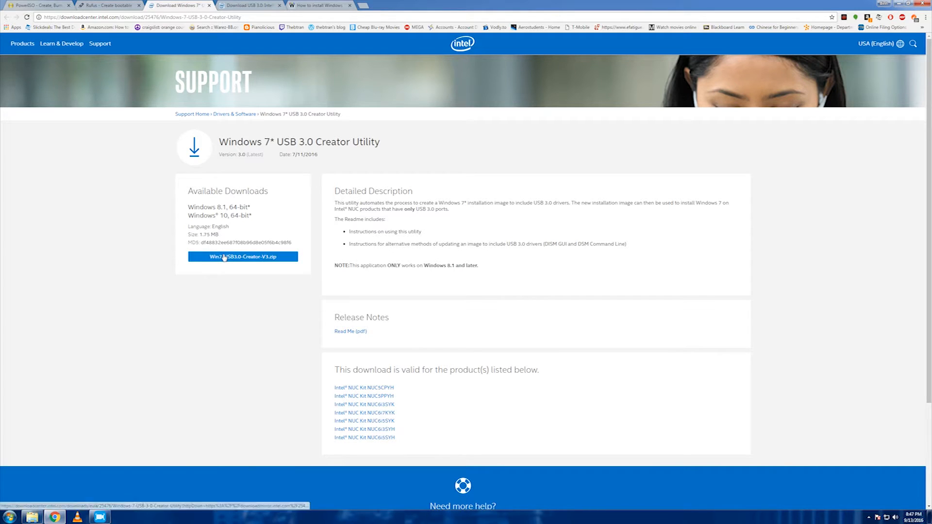
mouse_move(243, 257)
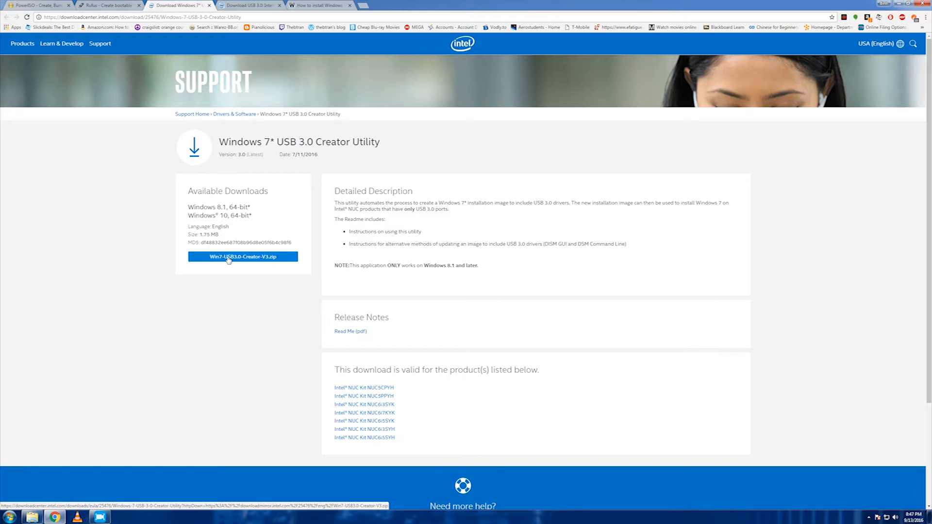
click(242, 256)
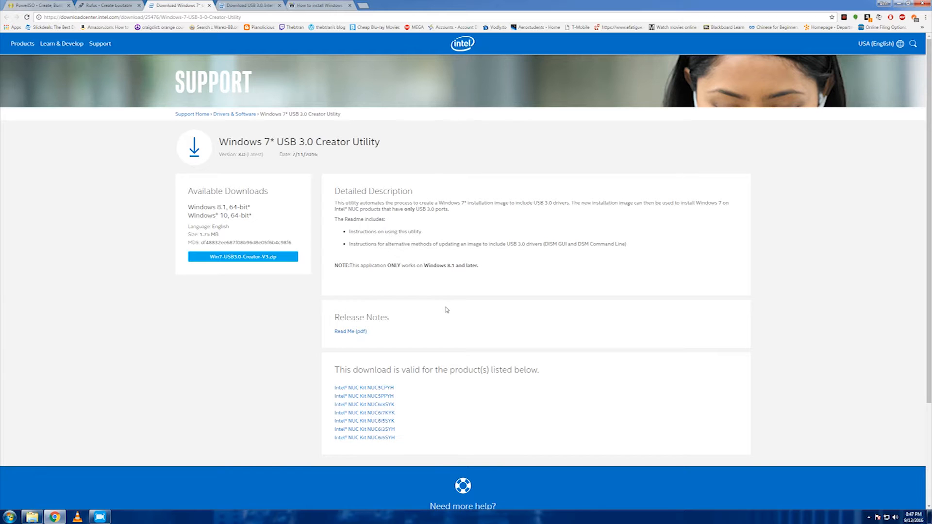
mouse_move(402, 323)
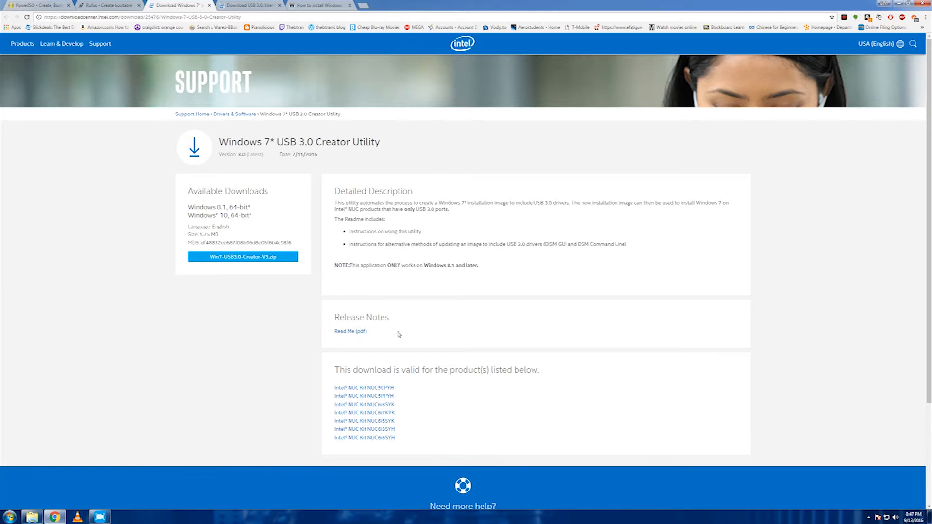
click(249, 5)
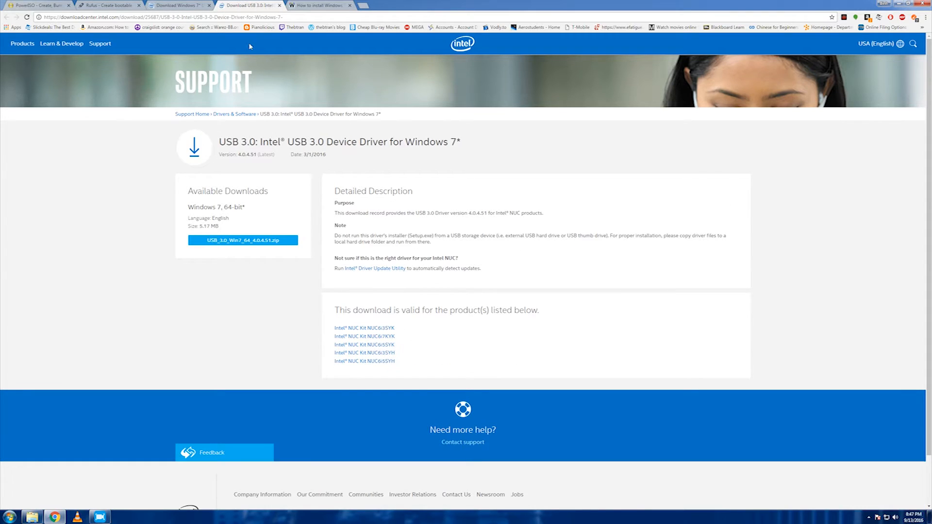
mouse_move(173, 151)
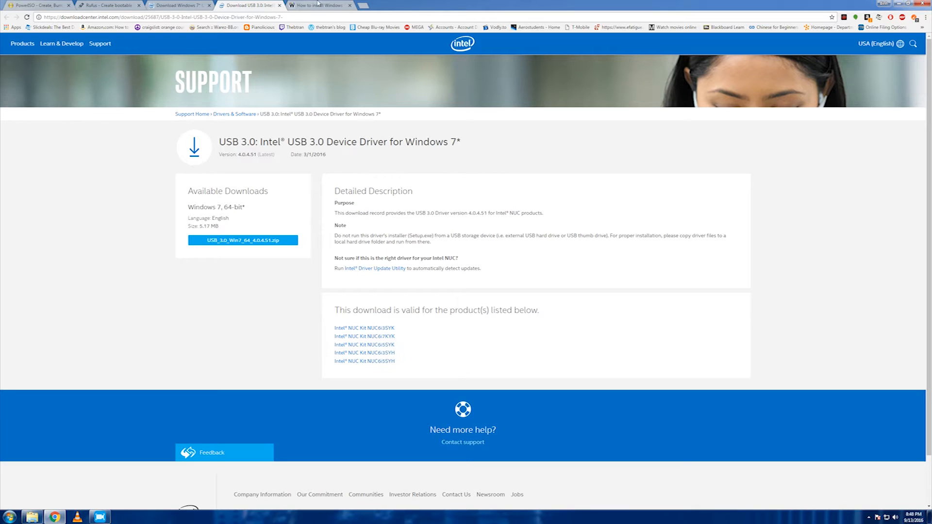
click(319, 5)
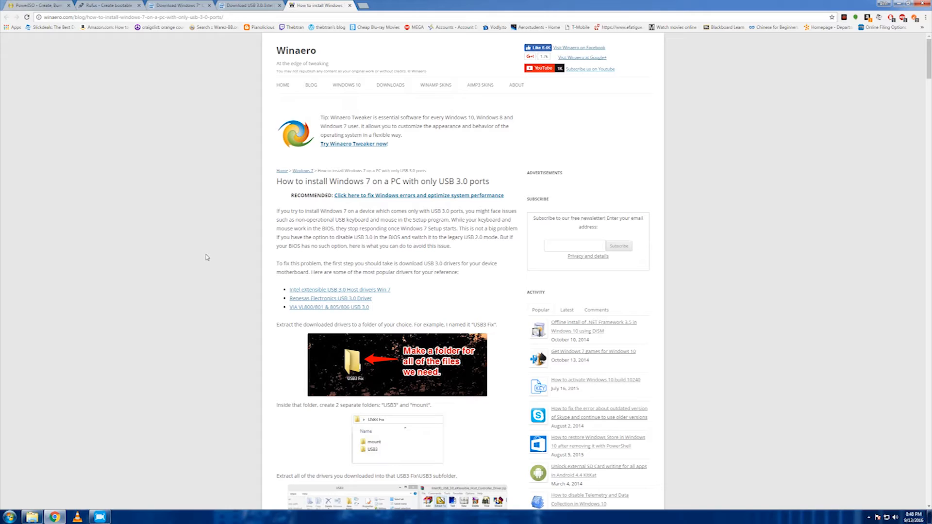
mouse_move(500, 183)
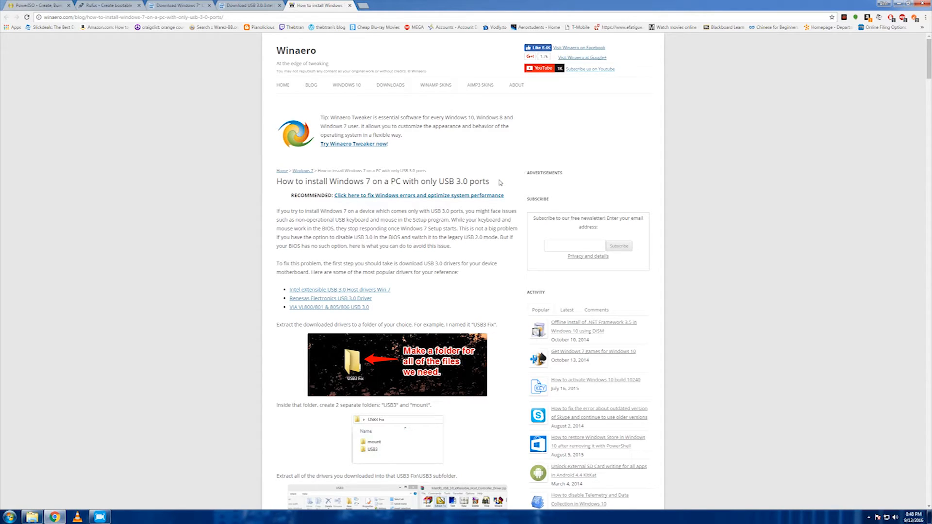
mouse_move(491, 260)
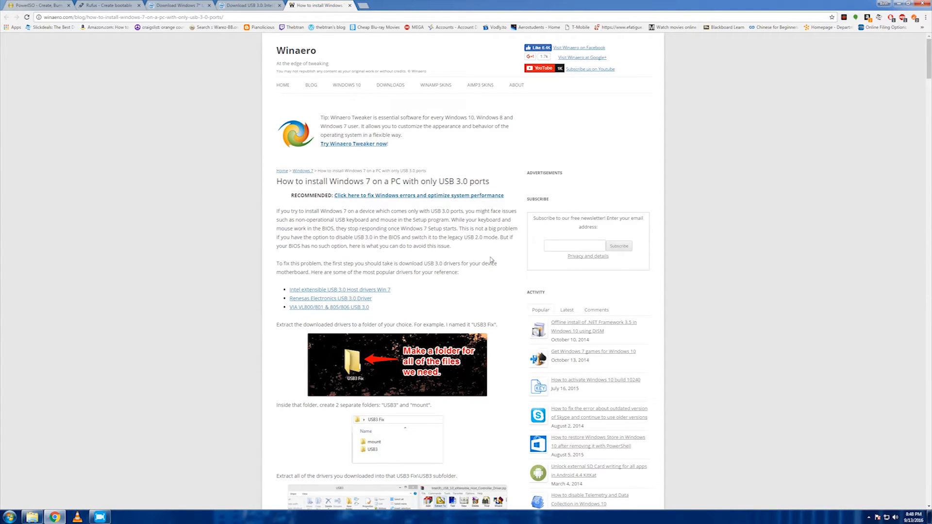
Scroll Winaero's guide to the boot.wim and install.wim copy step, highlighting the USB3 and mount folder names
scroll(down, 3)
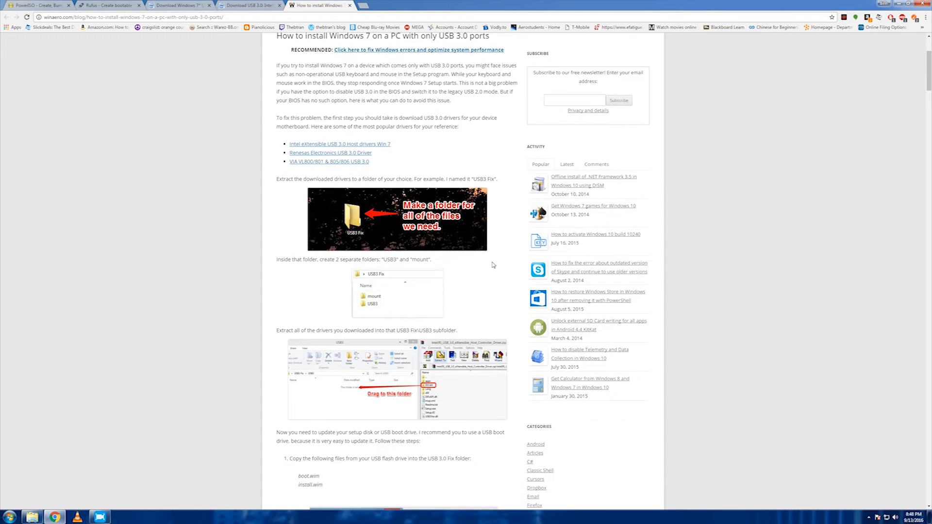
scroll(down, 3)
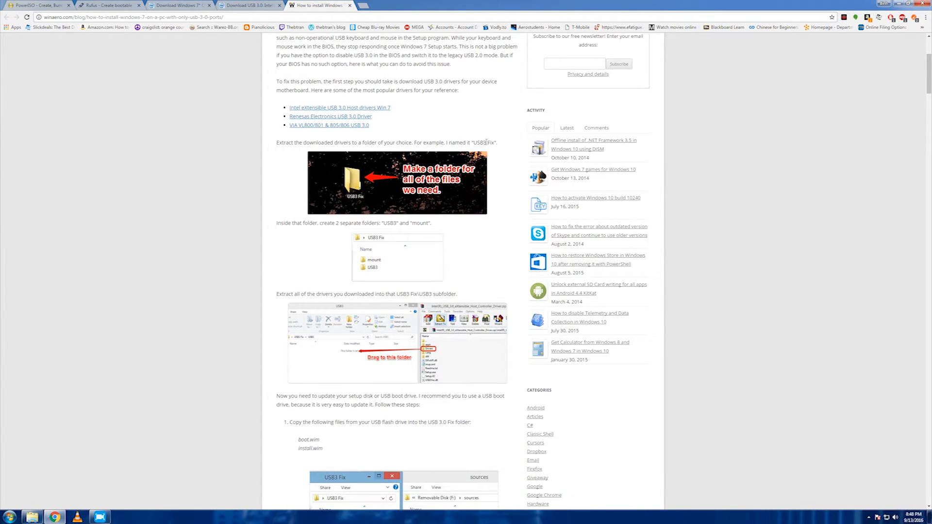
mouse_move(469, 143)
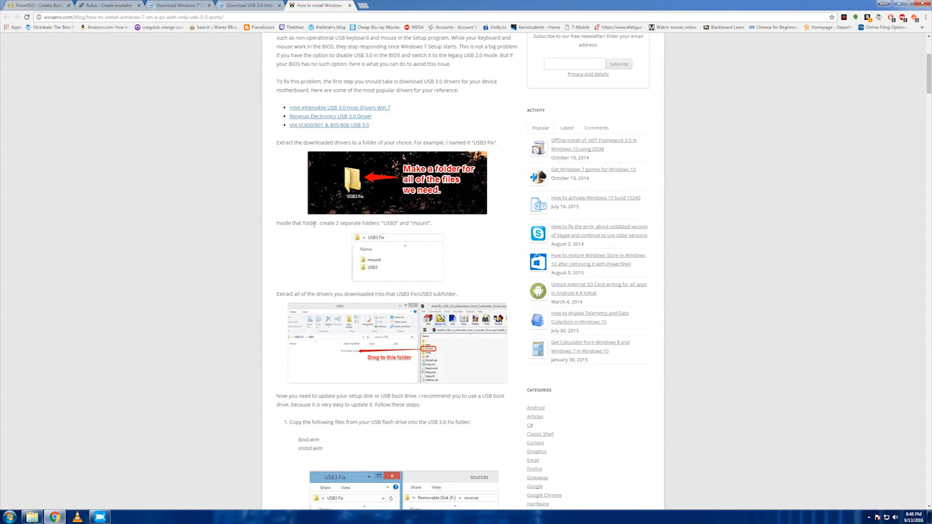
drag(374, 223, 431, 223)
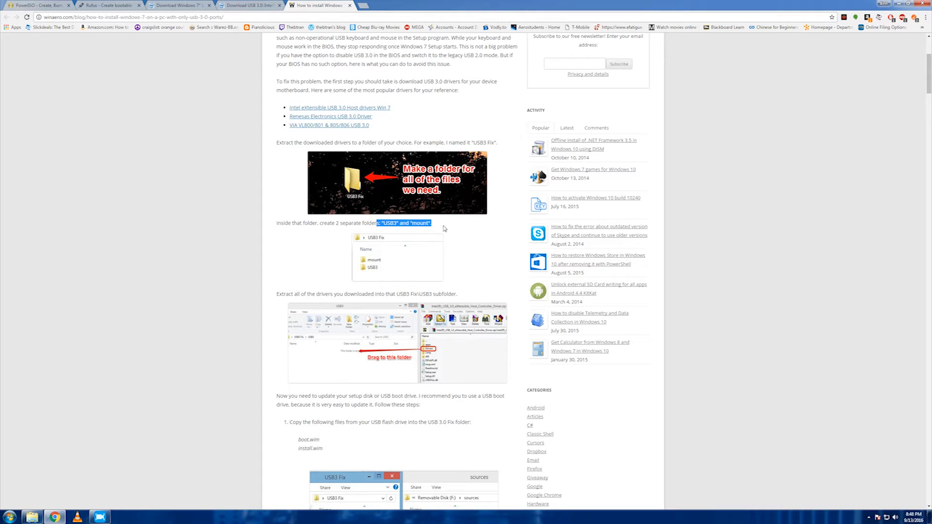
click(463, 257)
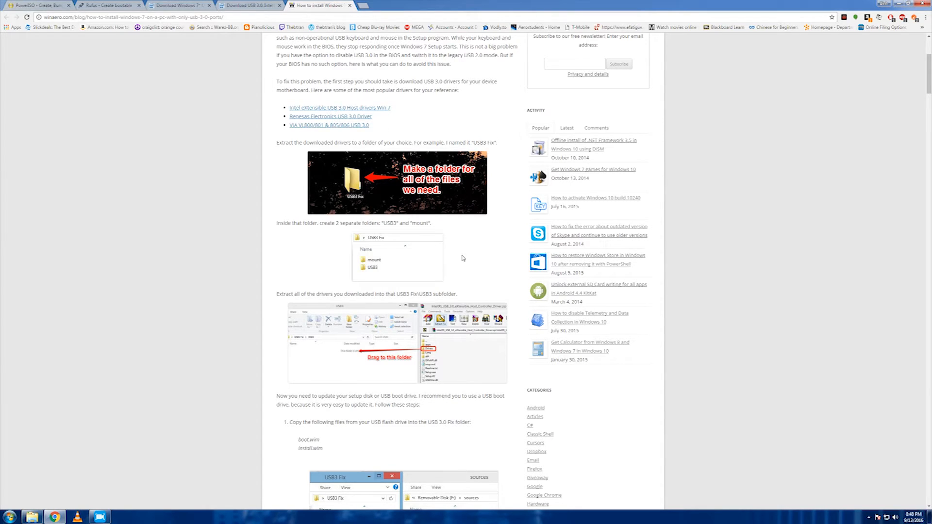
click(244, 5)
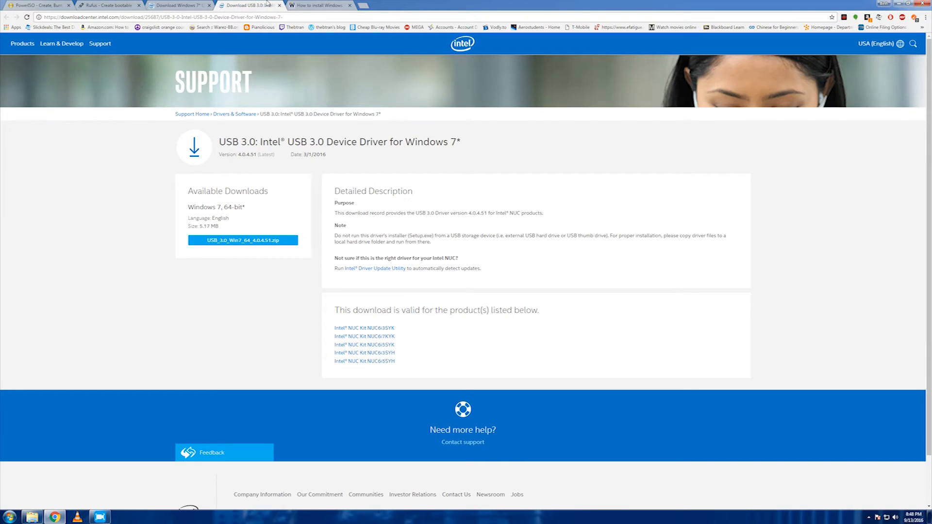
click(318, 6)
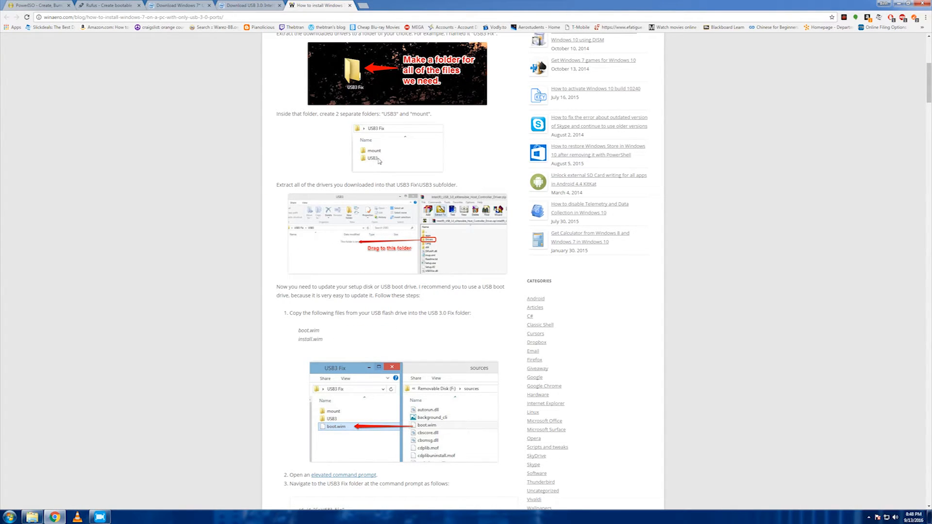
scroll(down, 3)
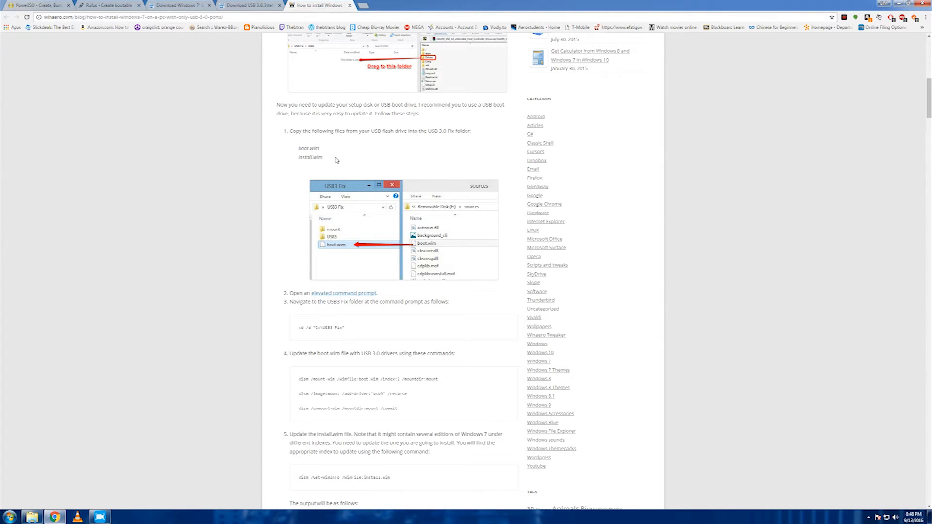
mouse_move(303, 260)
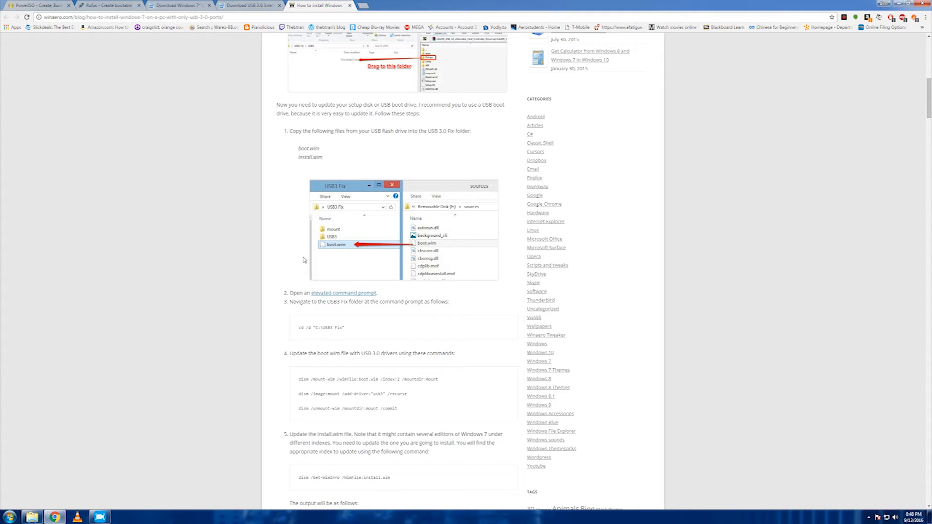
mouse_move(351, 253)
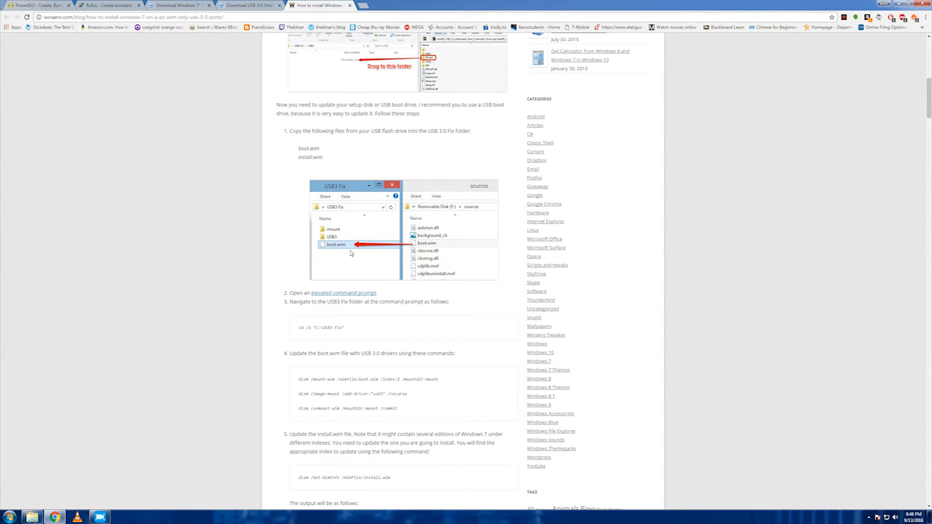
Scroll Winaero's guide to the boot.wim dism /add-driver commands and the Get-WimInfo edition list
scroll(down, 3)
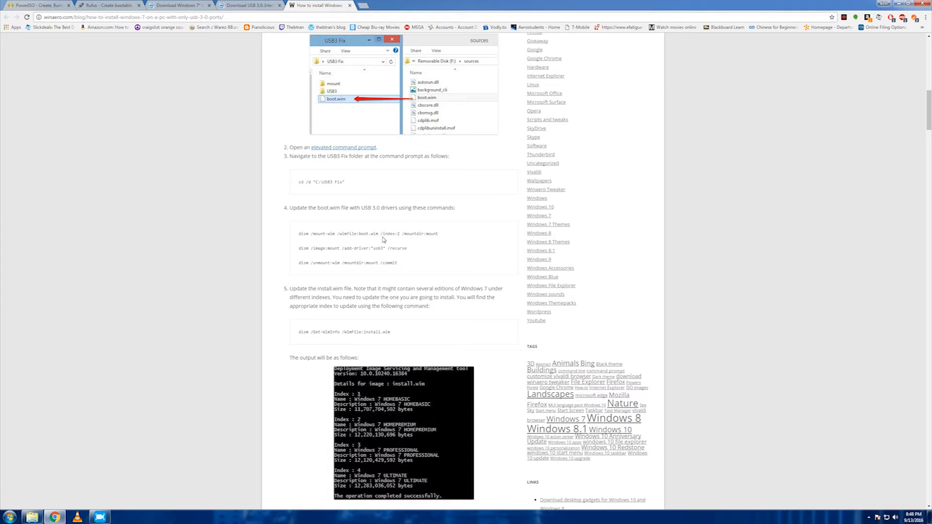
click(8, 518)
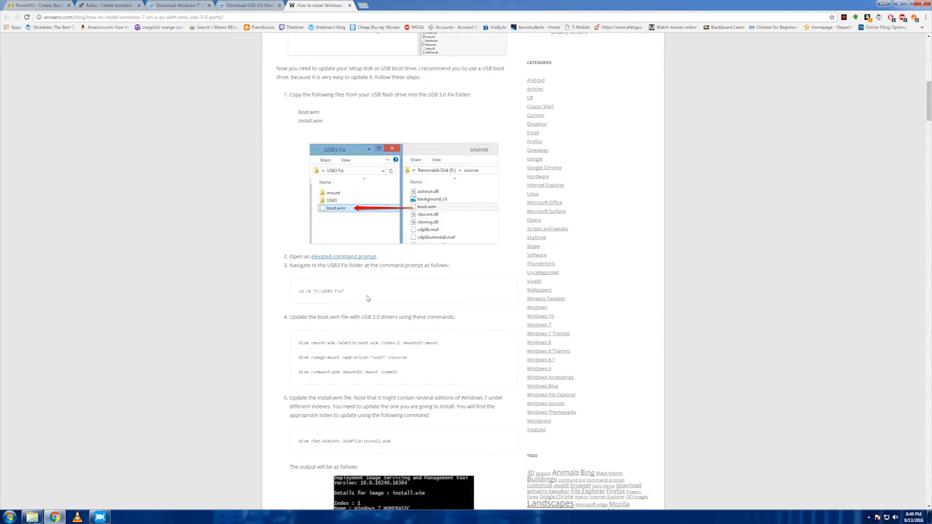
mouse_move(363, 297)
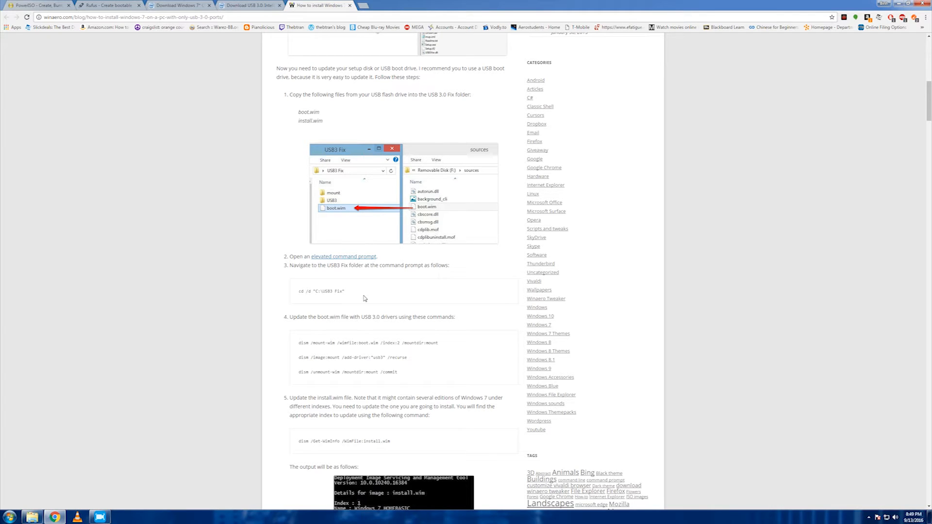
scroll(down, 3)
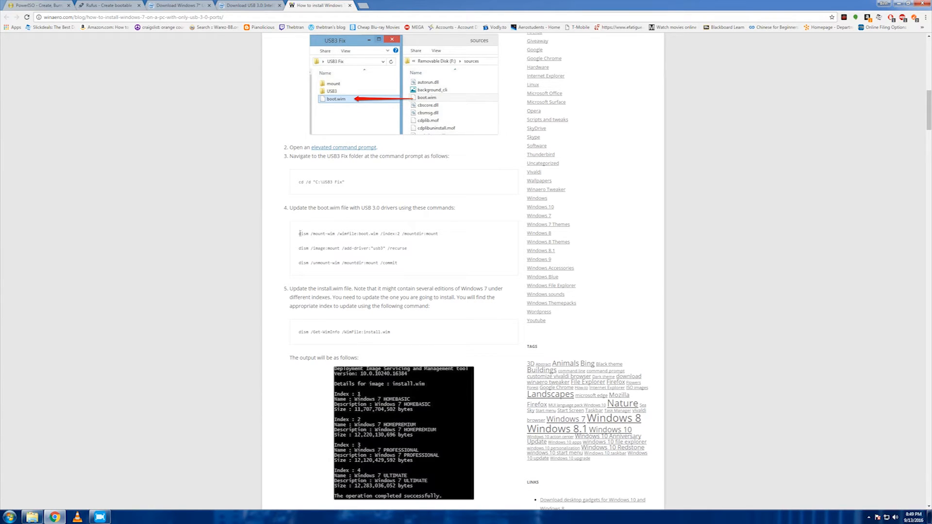
mouse_move(338, 241)
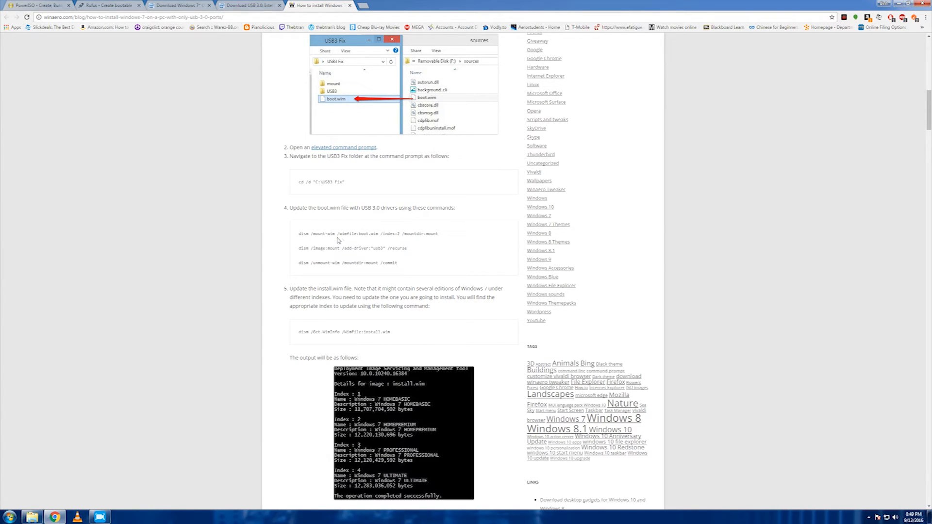
mouse_move(444, 238)
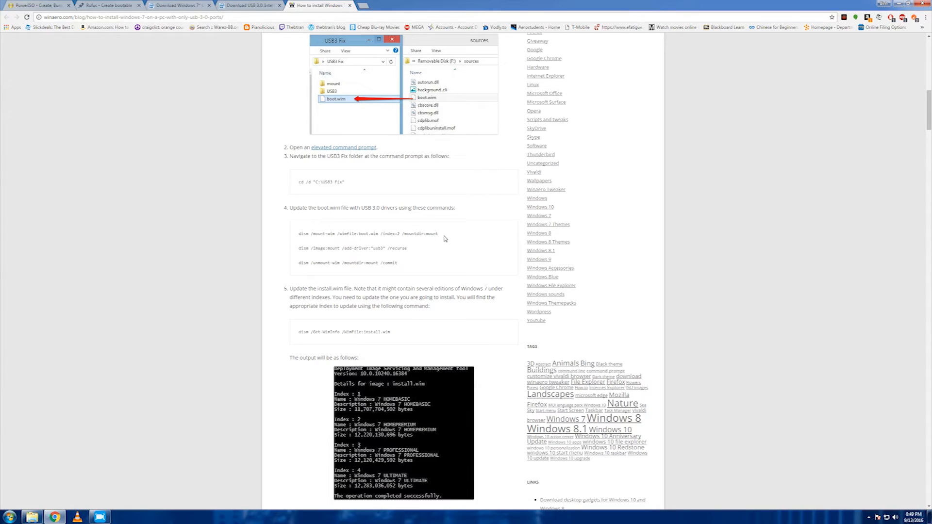
mouse_move(296, 249)
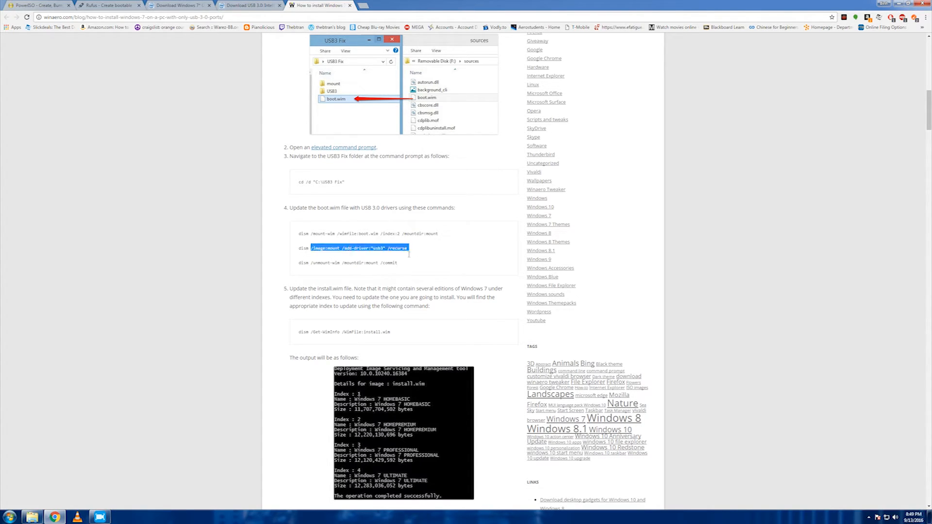
Scroll past the install.wim indexes 1–4 to the final copy-back step and closing notes
scroll(down, 3)
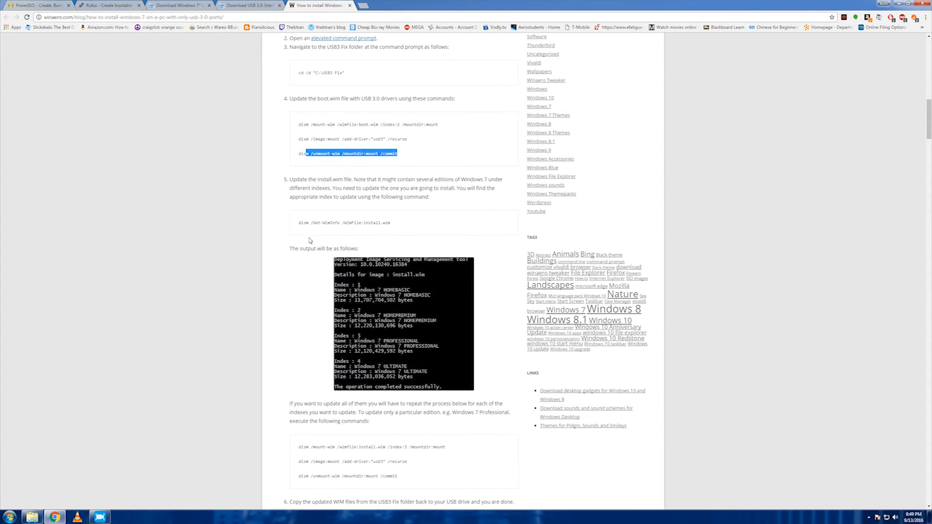
scroll(down, 3)
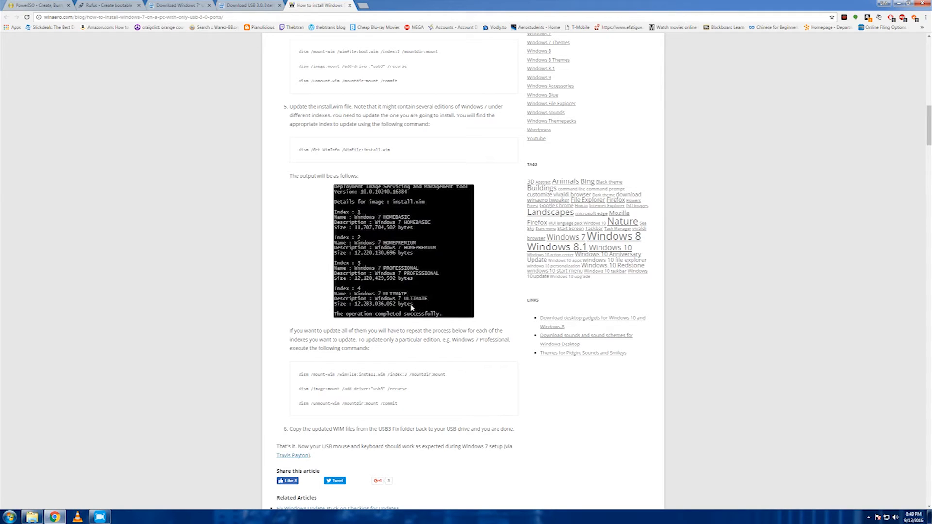
mouse_move(362, 242)
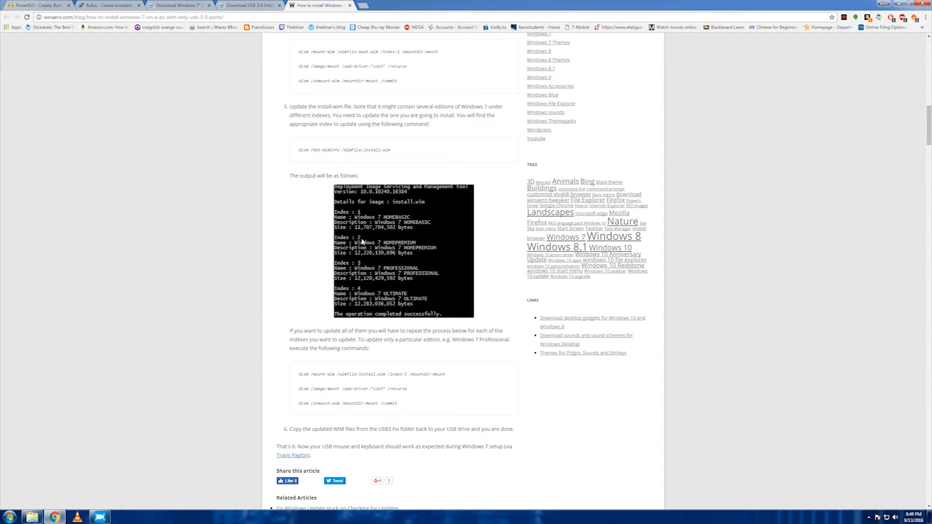
mouse_move(357, 292)
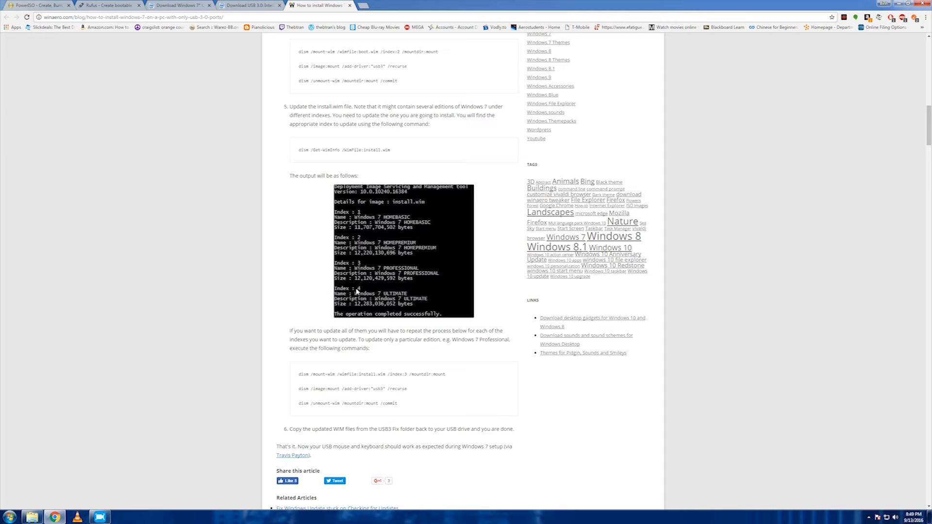
mouse_move(369, 238)
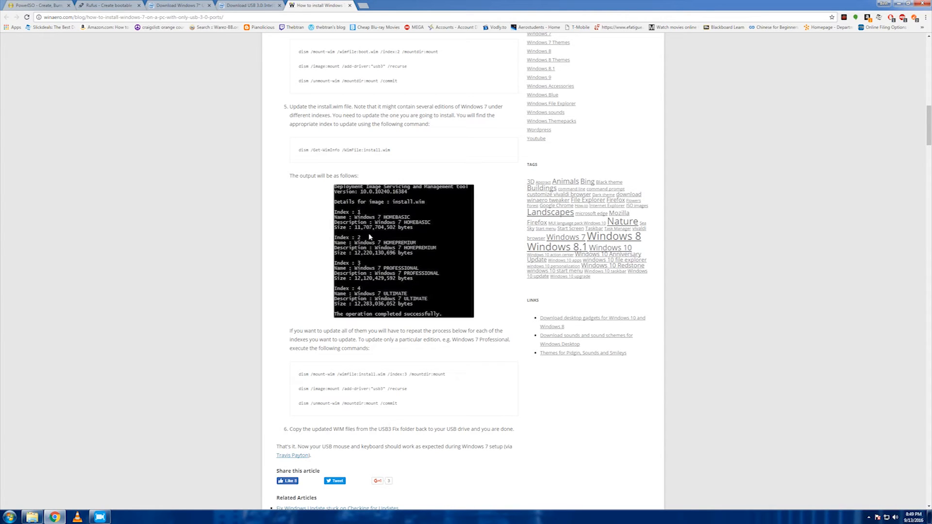
mouse_move(333, 214)
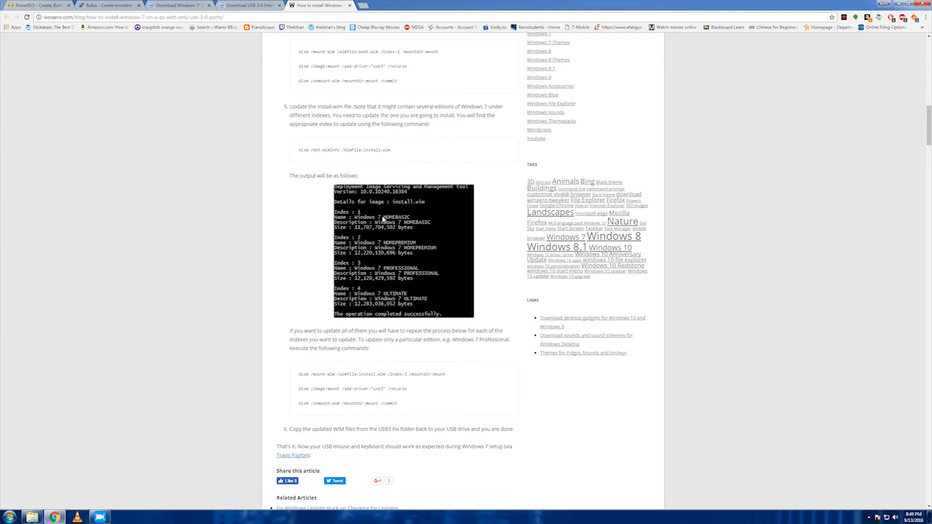
scroll(down, 3)
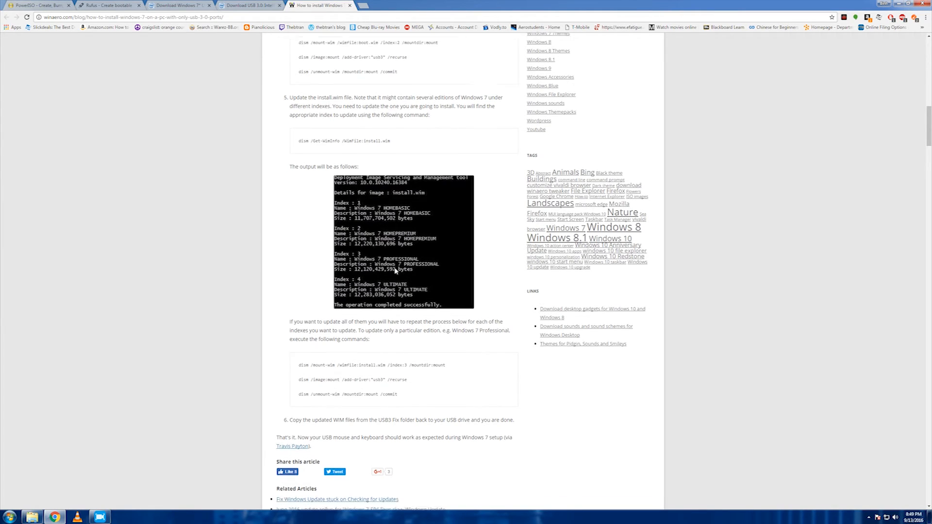
scroll(down, 3)
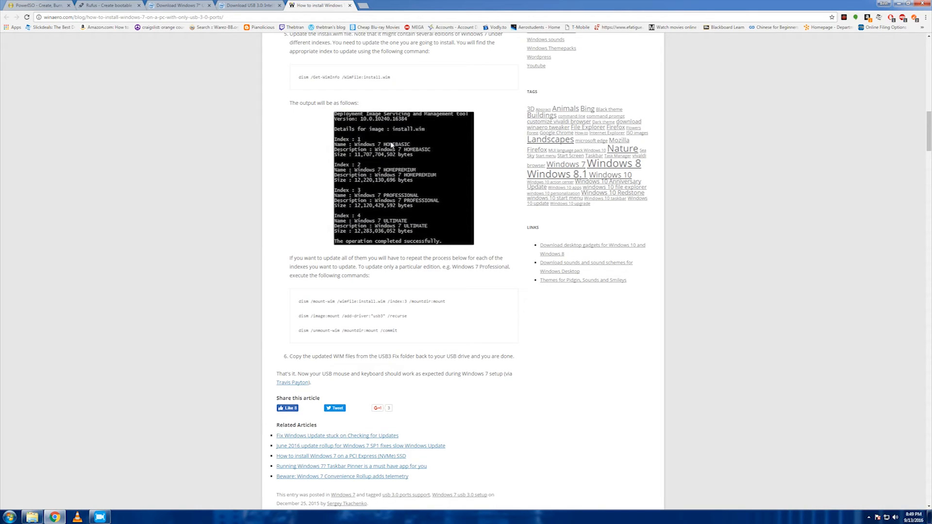
mouse_move(392, 220)
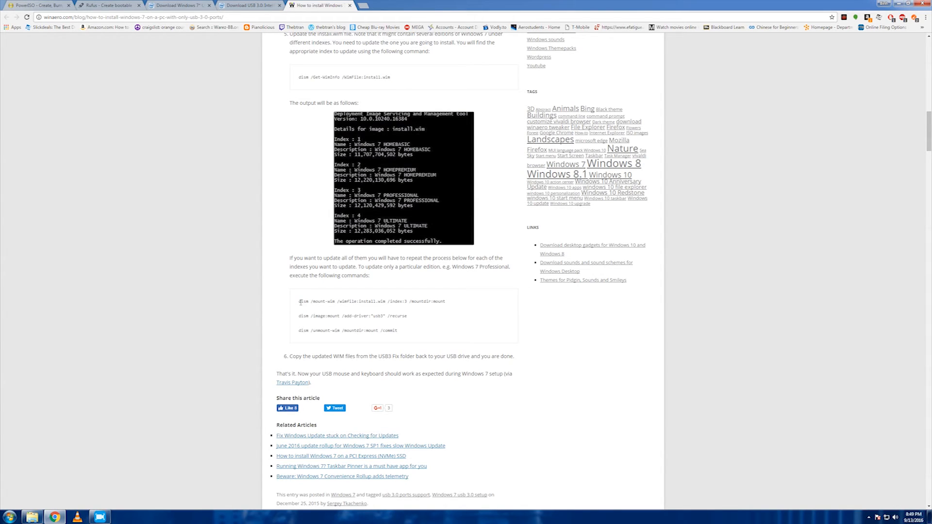
drag(299, 301, 379, 302)
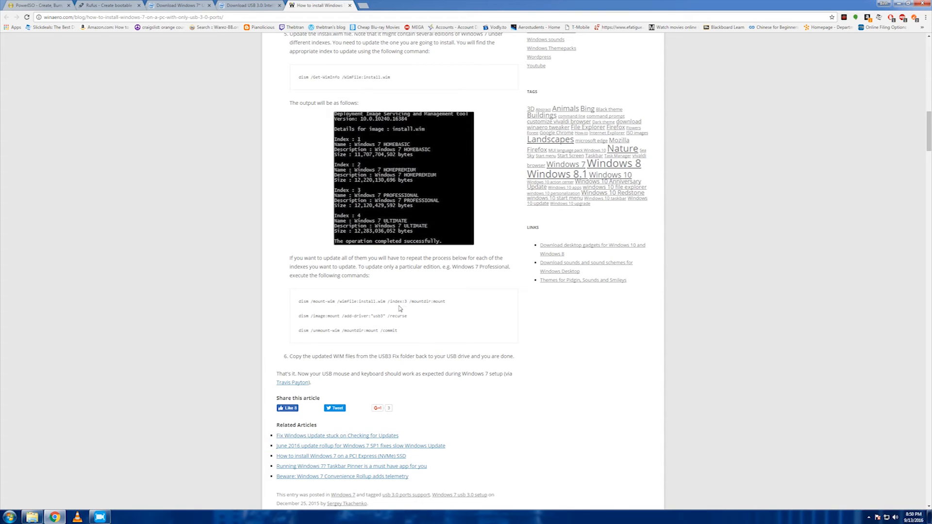
double_click(408, 301)
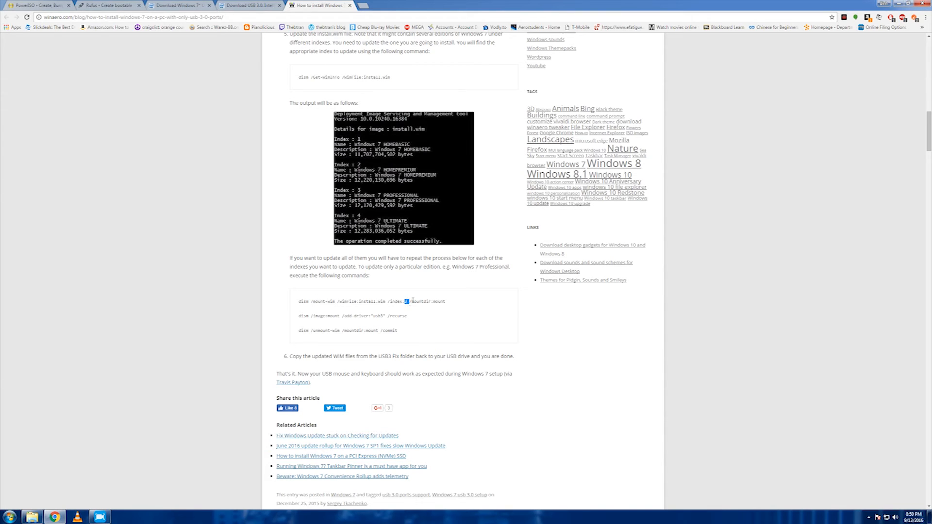
mouse_move(432, 281)
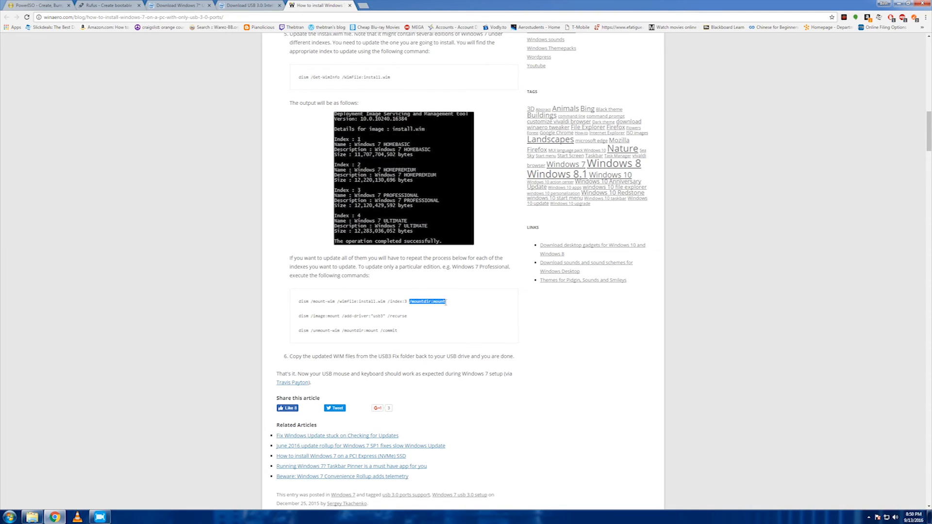
click(424, 320)
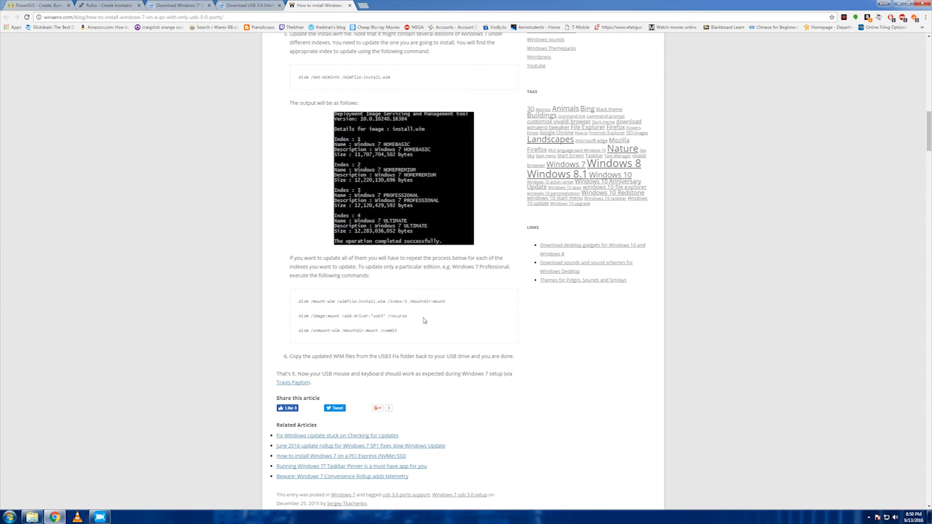